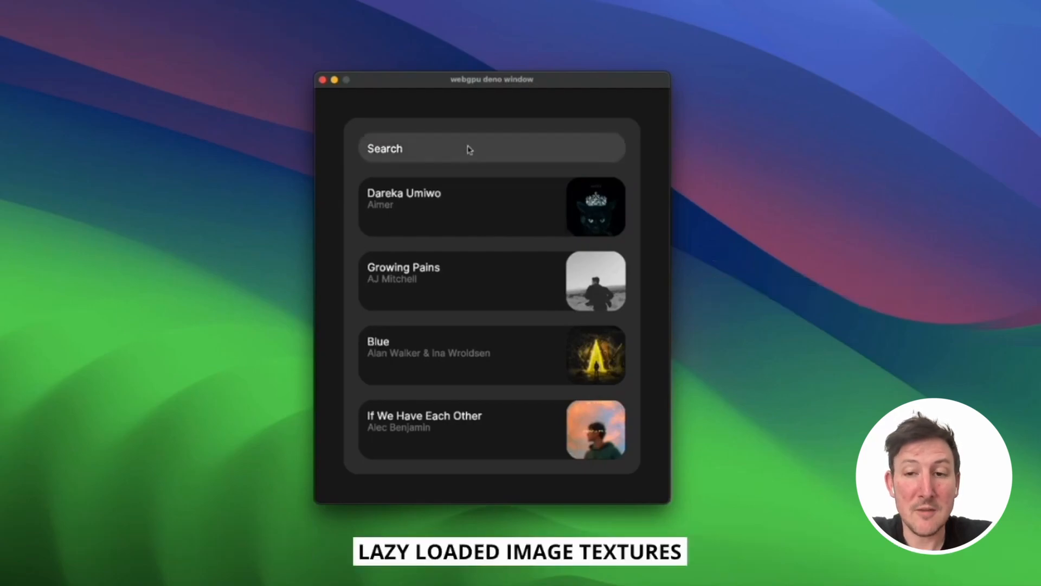
# Filter the song list with the search term 'Blue' to the single Alan Walker & Ina Wroldsen track.
pyautogui.write('Blue')
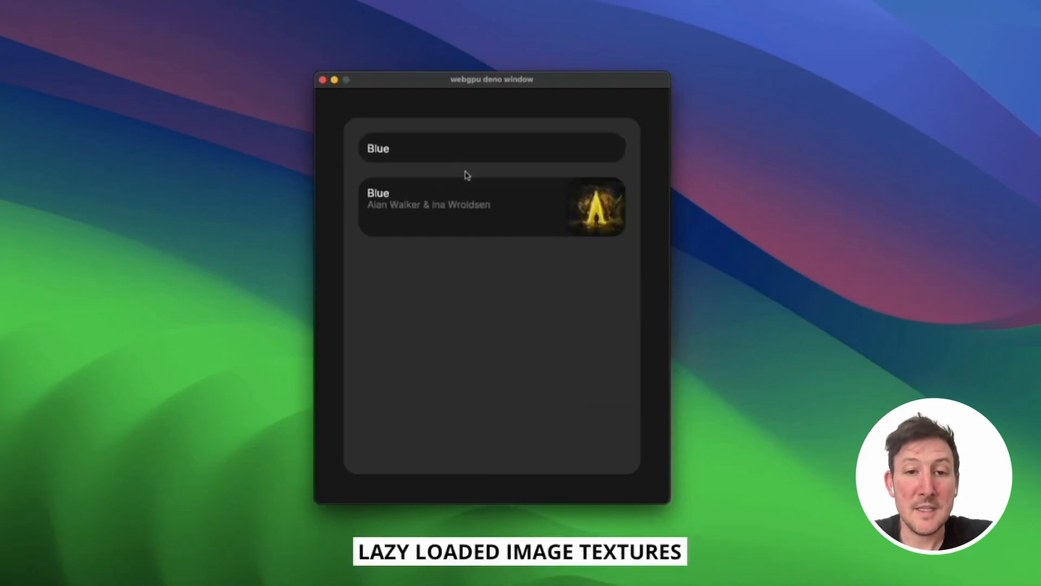
pyautogui.click(449, 203)
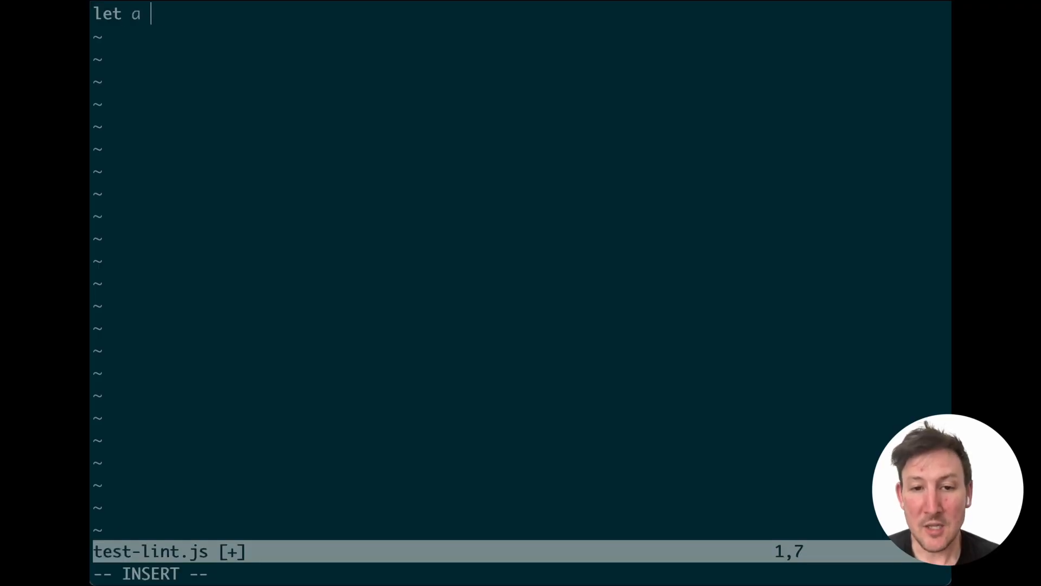
# Finish test-lint.js with let a = "hello" and a console call, run it, and begin deno lint test-lint.js.
pyautogui.write('= "hello;')
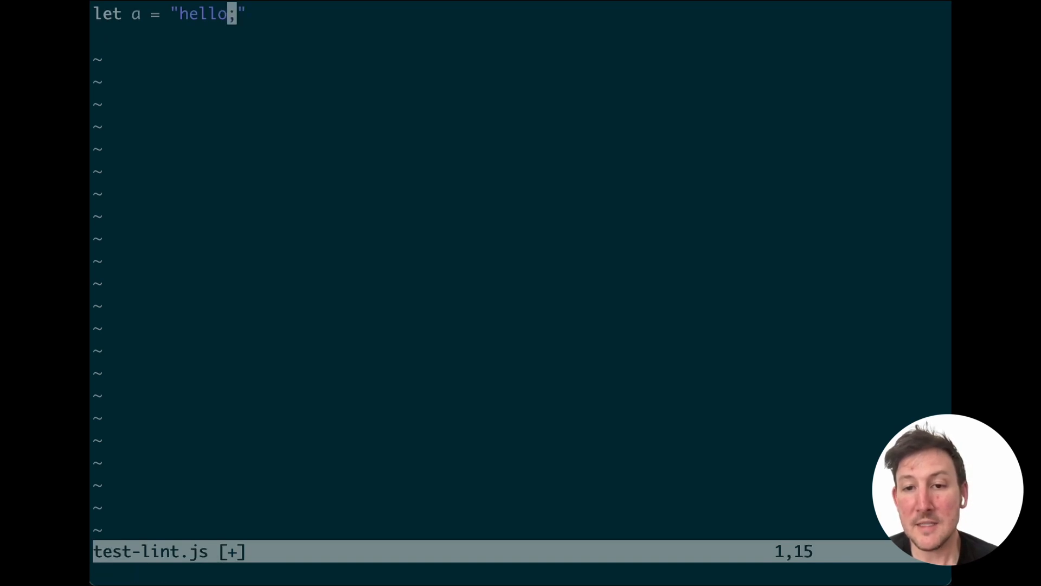
pyautogui.write('console.')
pyautogui.write('deno')
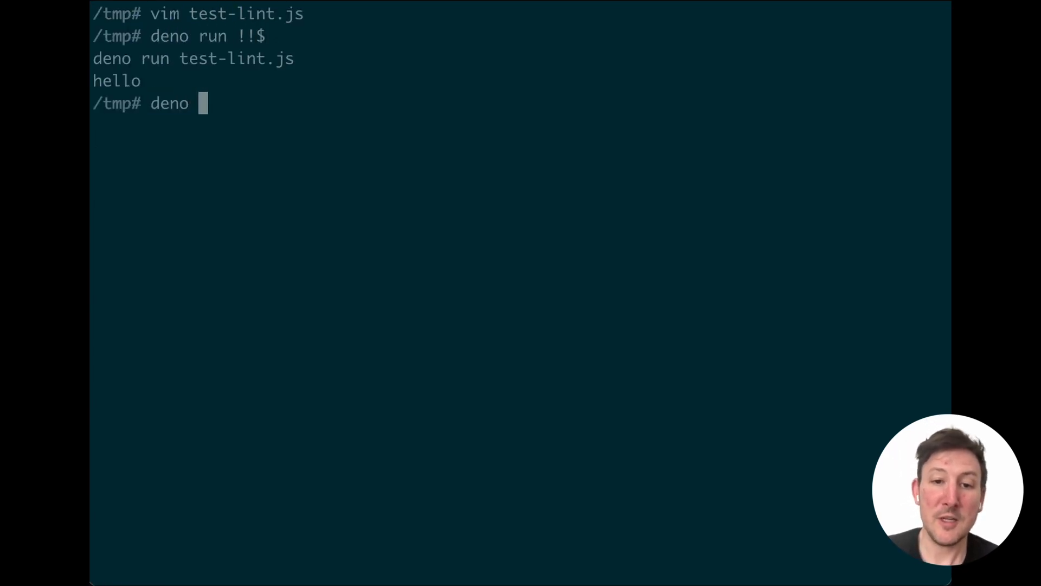
pyautogui.write('lint test-')
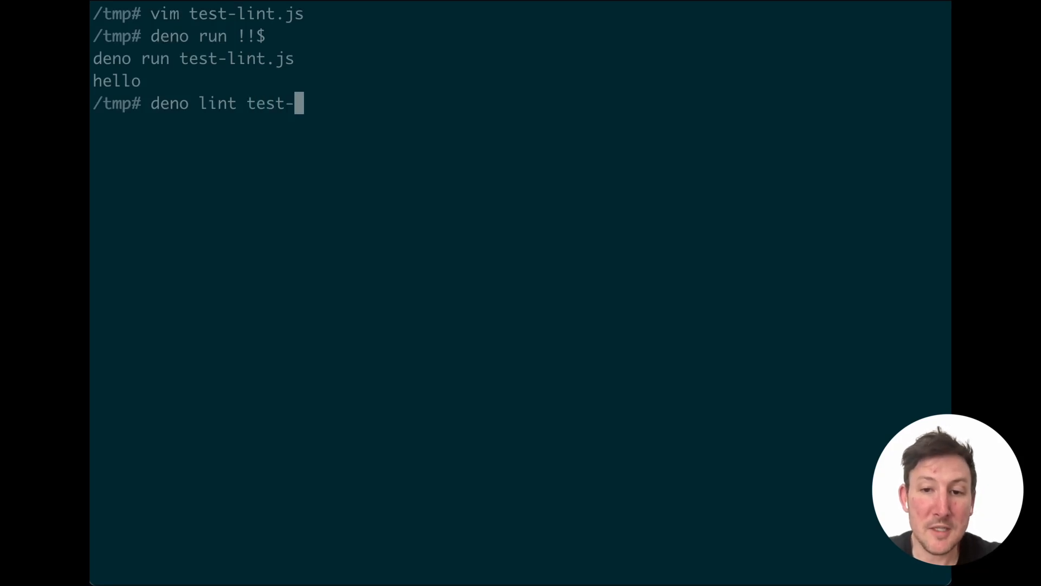